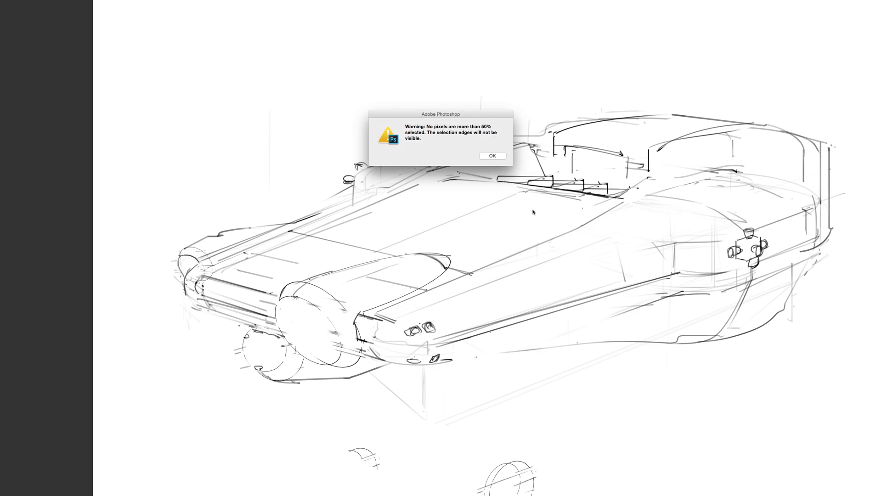
# Dismiss the 'No pixels are more than 50% selected' warning with OK
pyautogui.click(491, 156)
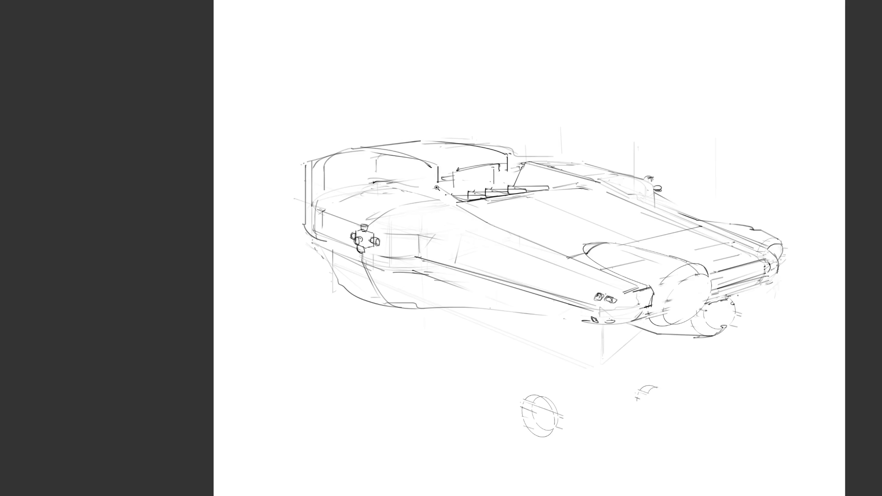